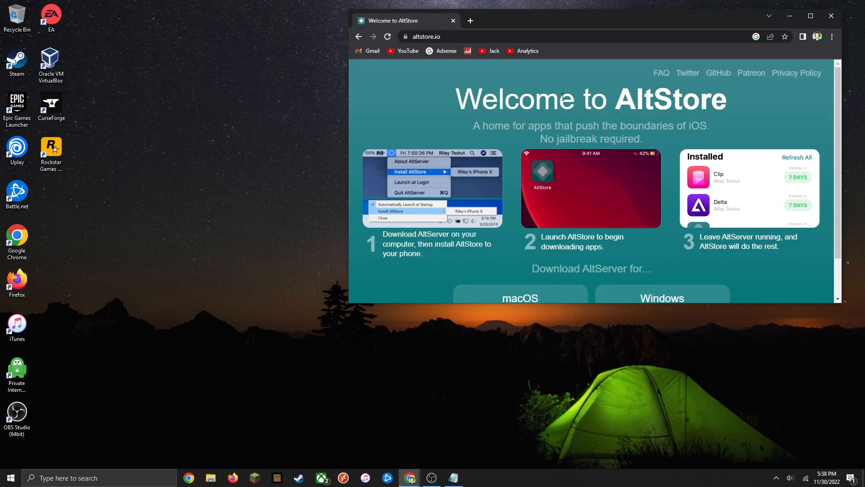
mouse_move(530, 124)
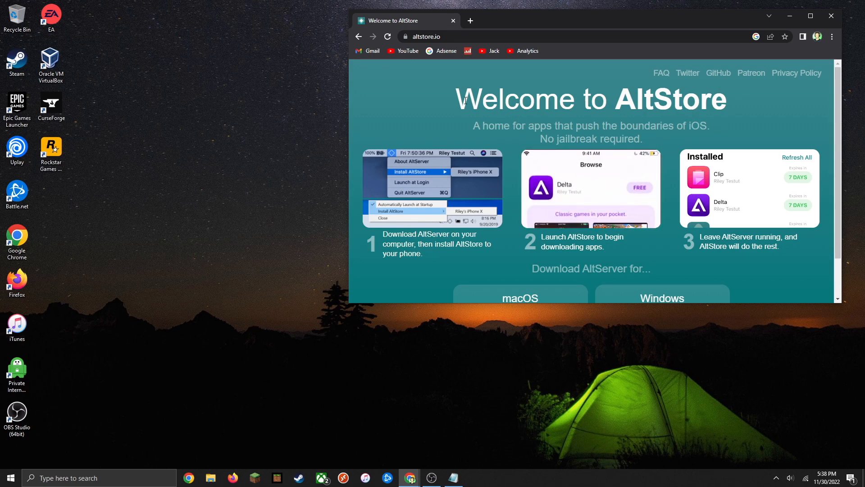
mouse_move(508, 19)
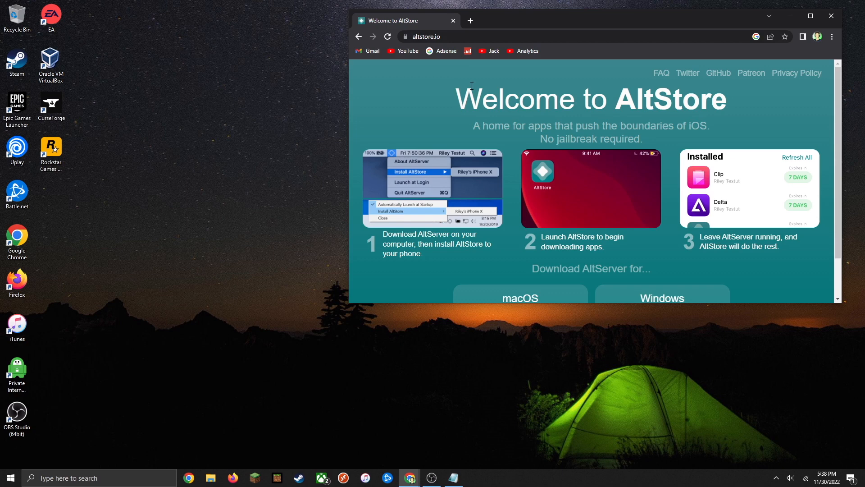
Download the AltServer for Windows zip and extract it in Downloads with 7-Zip Extract Here.
scroll("down", 3)
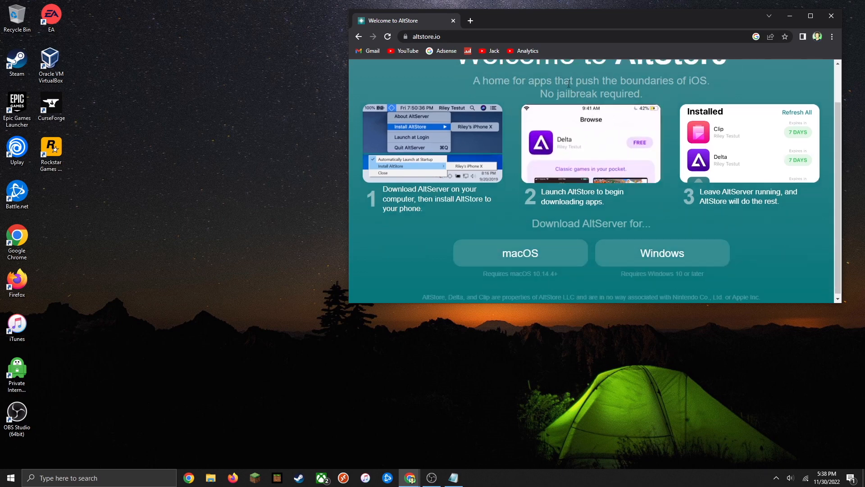
mouse_move(549, 251)
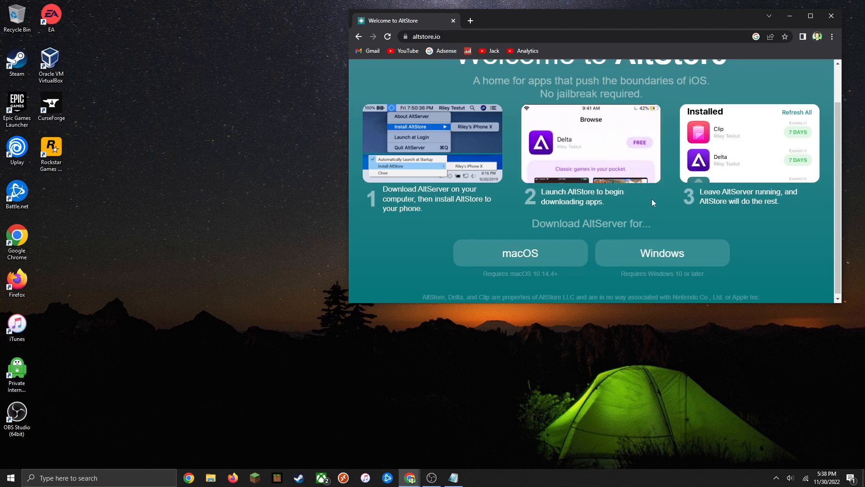
mouse_move(661, 253)
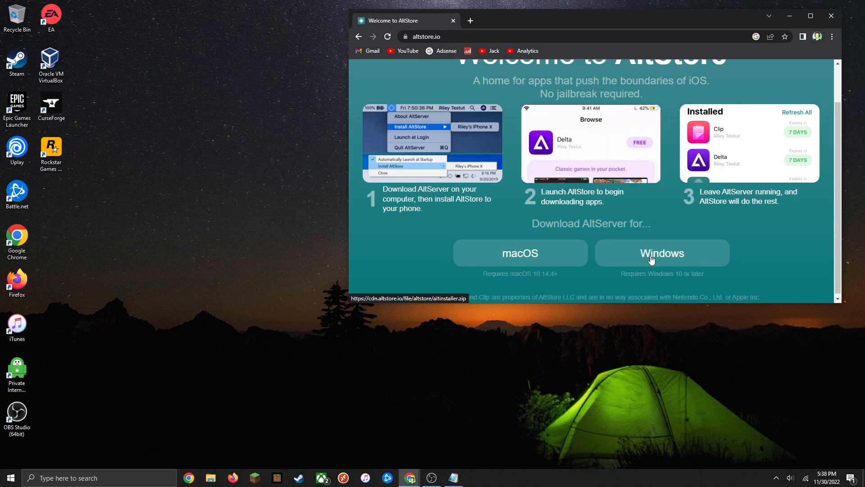
left_click(661, 253)
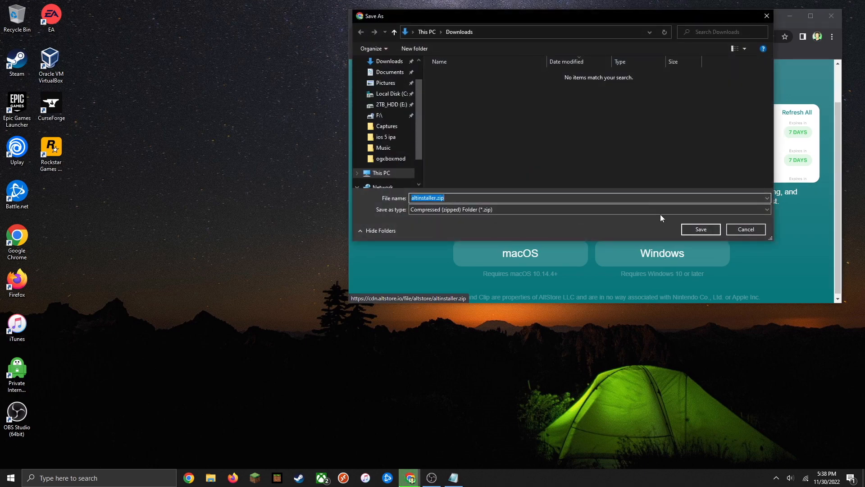
left_click(700, 229)
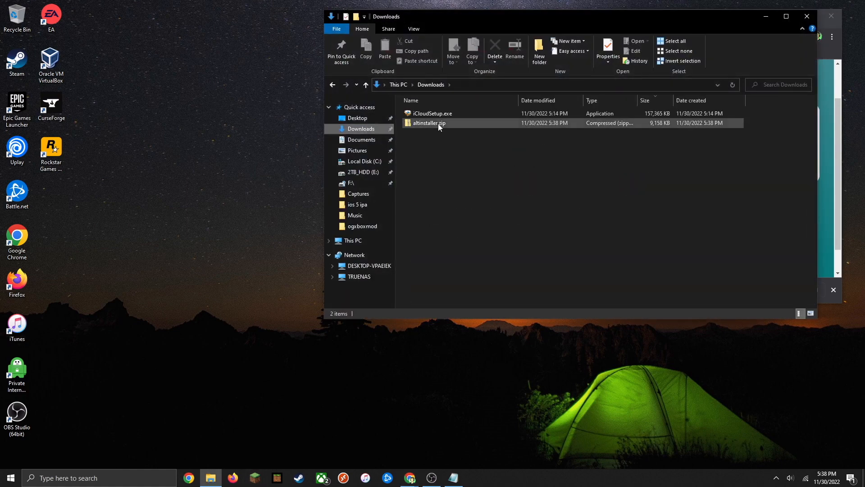
right_click(429, 123)
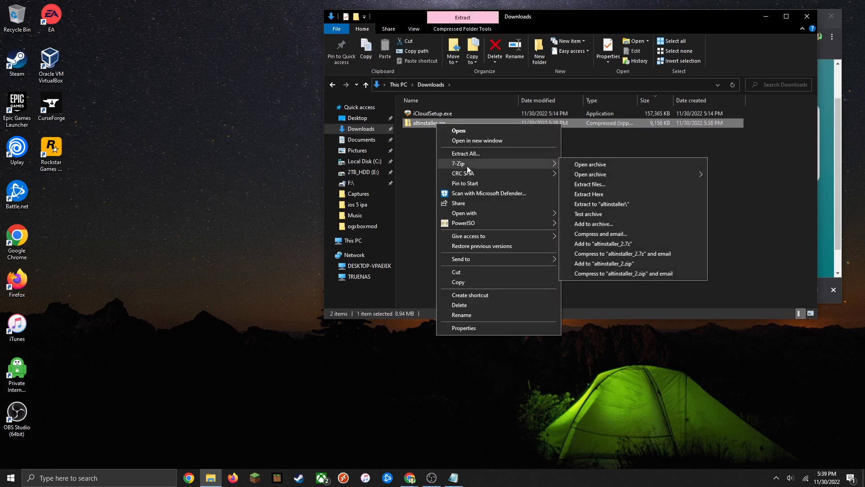
left_click(589, 193)
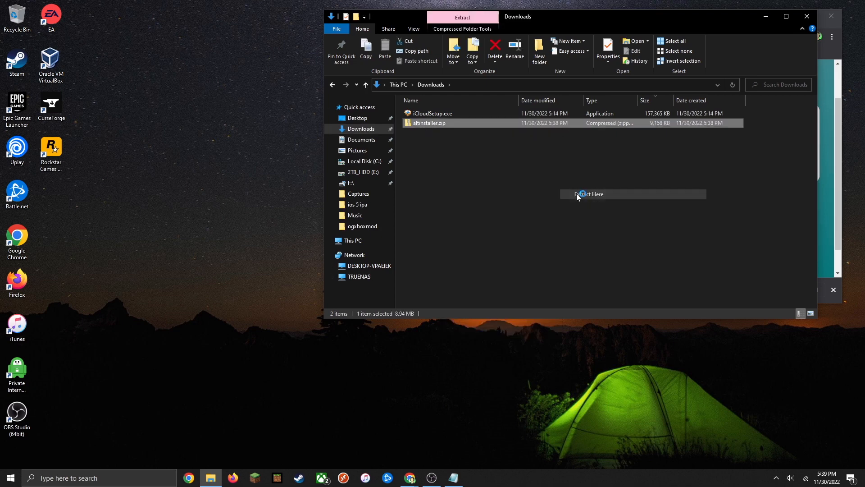
left_click(591, 194)
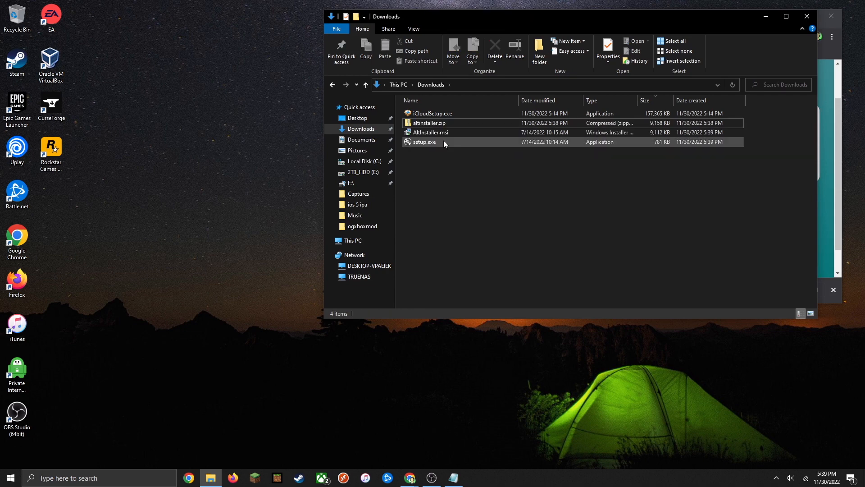
Run setup.exe and install AltServer into the default Program Files (x86) folder.
double_click(424, 142)
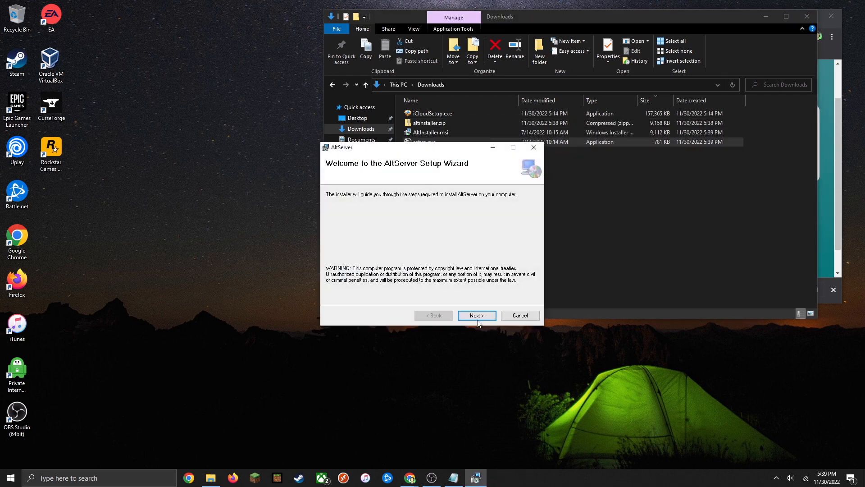
left_click(476, 315)
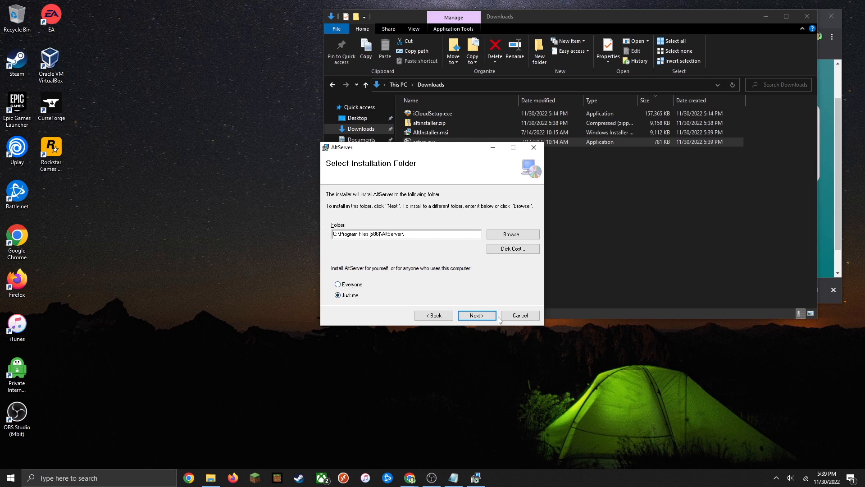
left_click(476, 315)
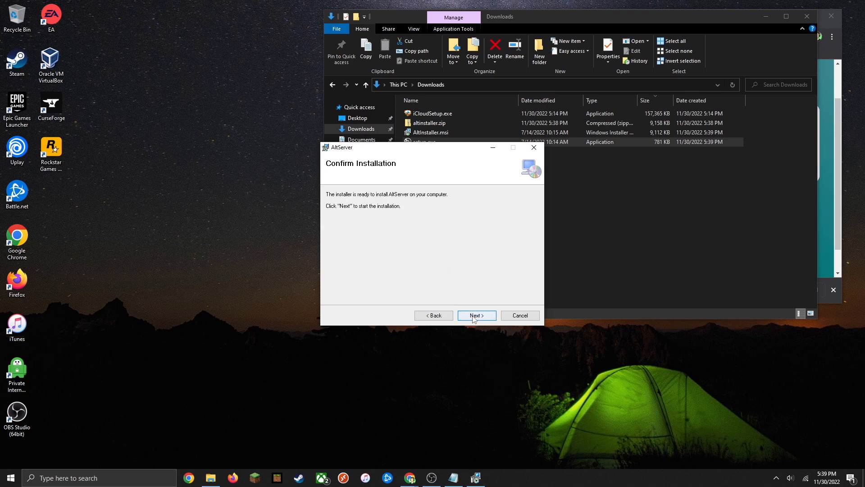
left_click(476, 315)
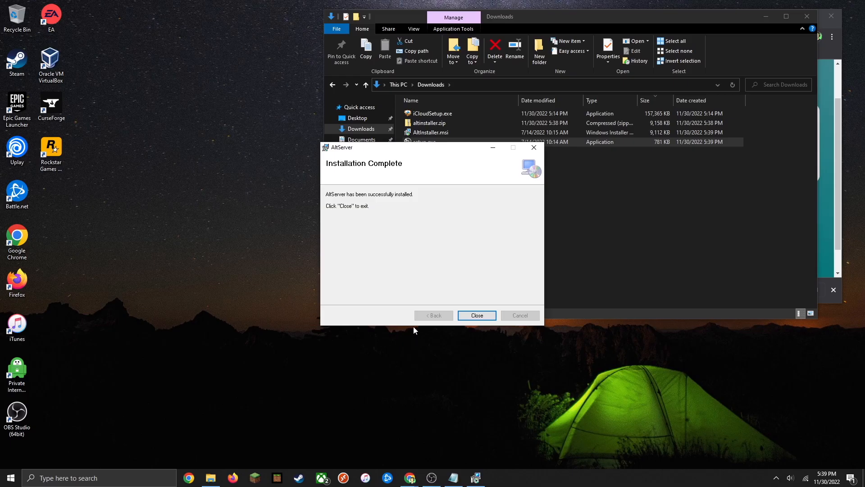
mouse_move(469, 298)
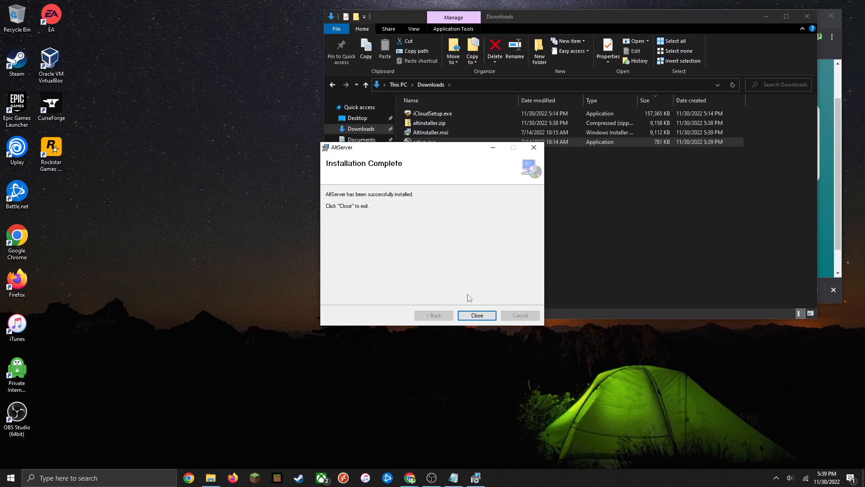
mouse_move(476, 315)
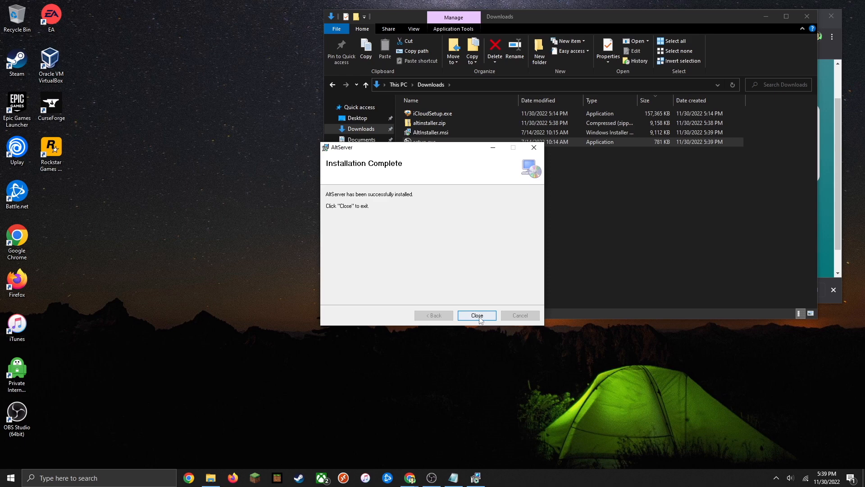
Close the setup wizard and launch AltServer from Windows Search.
left_click(476, 315)
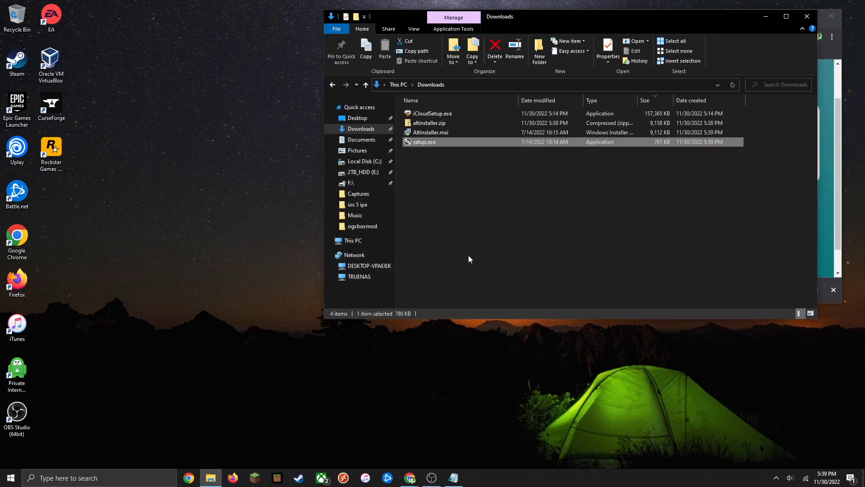
mouse_move(450, 254)
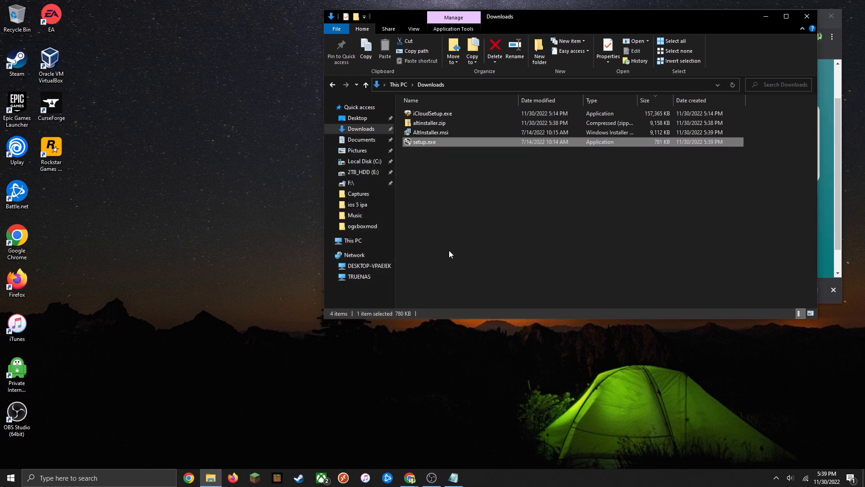
mouse_move(461, 237)
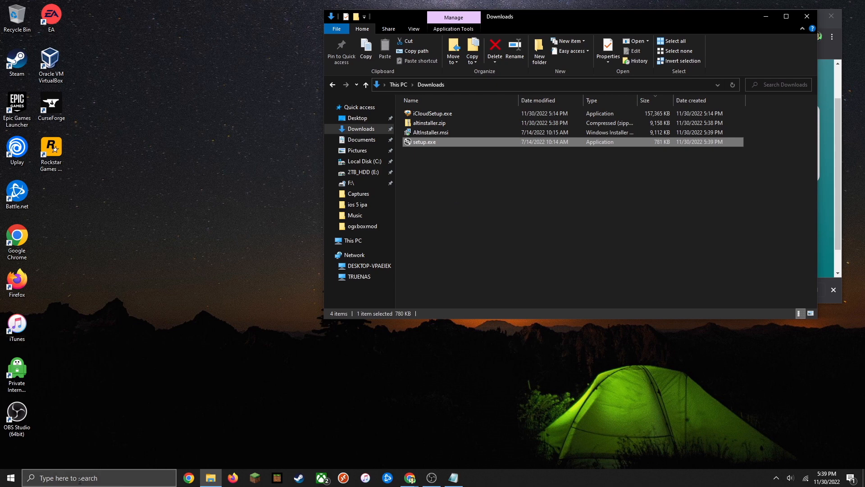
left_click(8, 477)
type("alts")
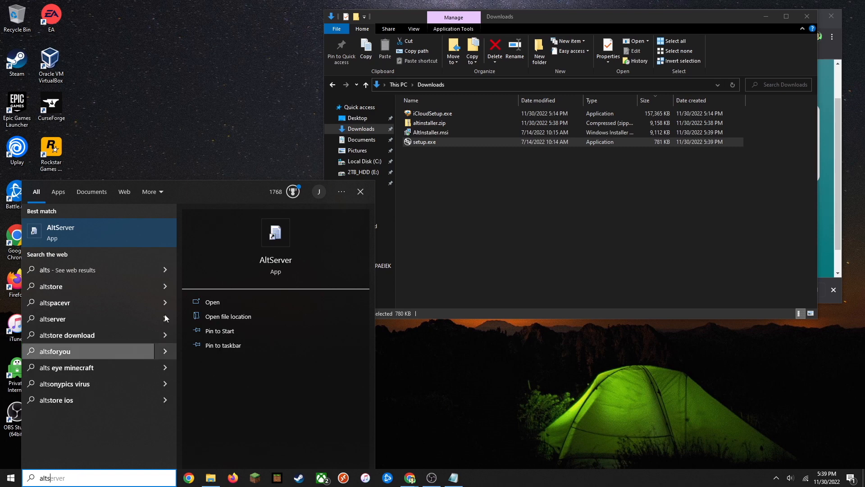
left_click(211, 302)
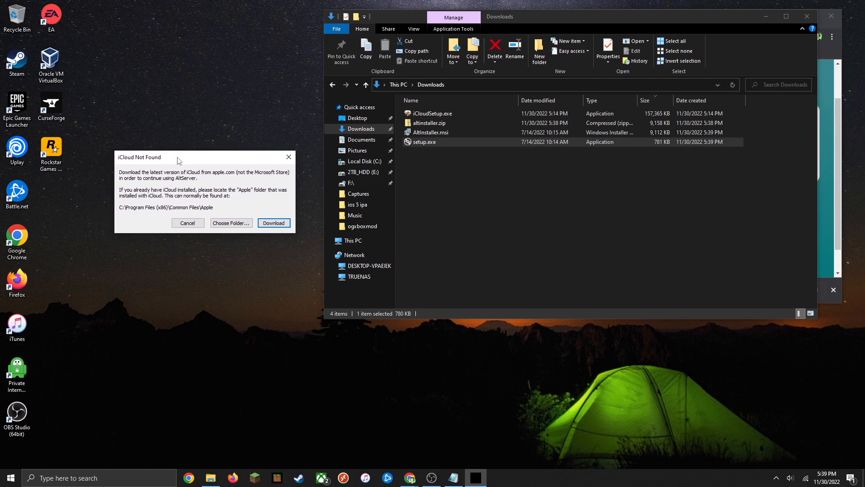
mouse_move(190, 187)
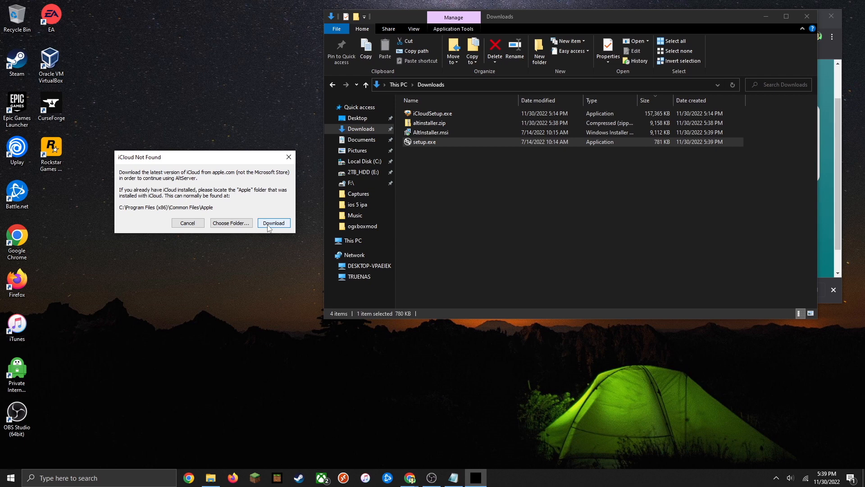
mouse_move(265, 165)
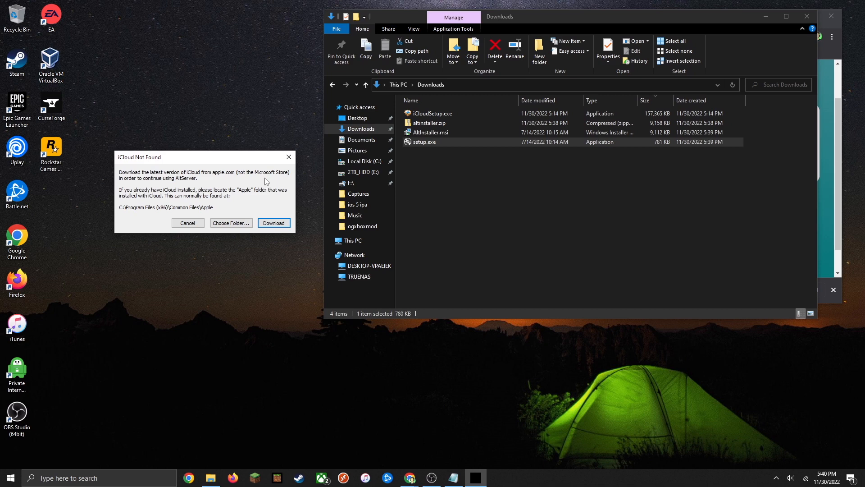
mouse_move(283, 192)
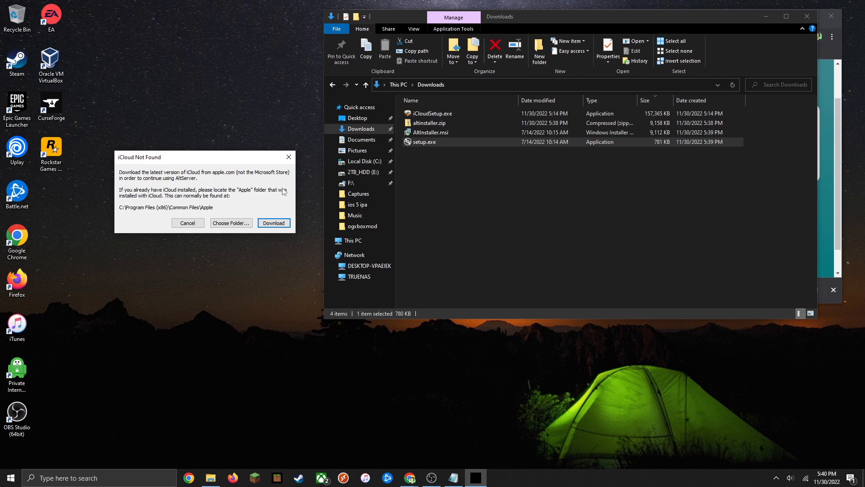
mouse_move(196, 197)
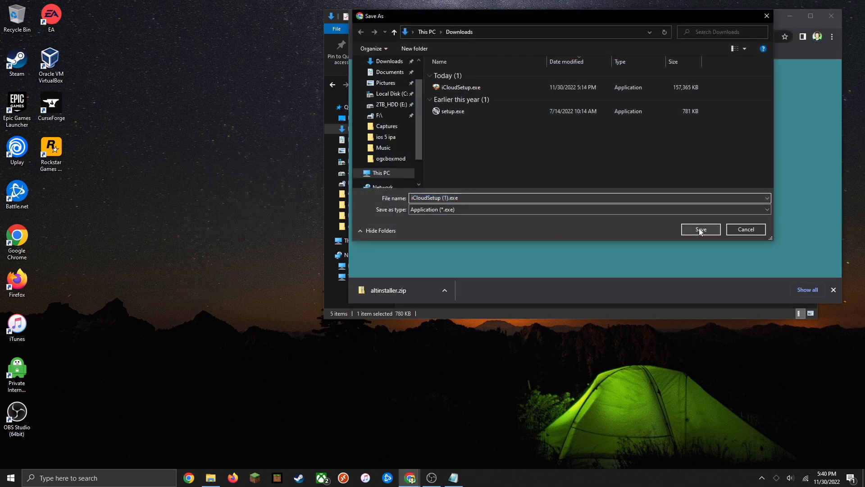
Install iCloud for Windows from iCloudSetup (1).exe and decline the restart prompt.
left_click(701, 229)
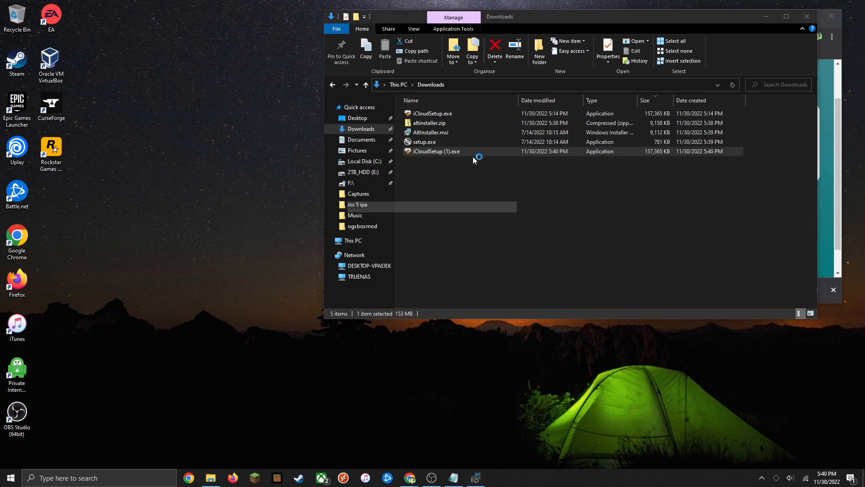
double_click(435, 151)
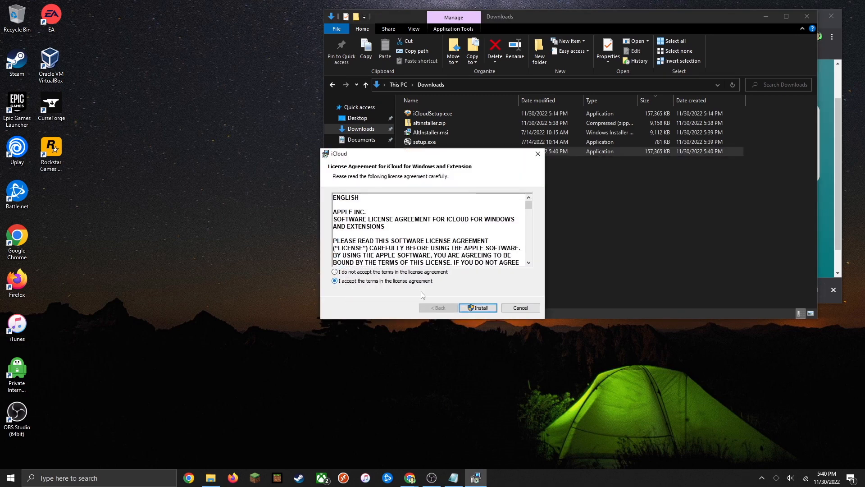
left_click(477, 307)
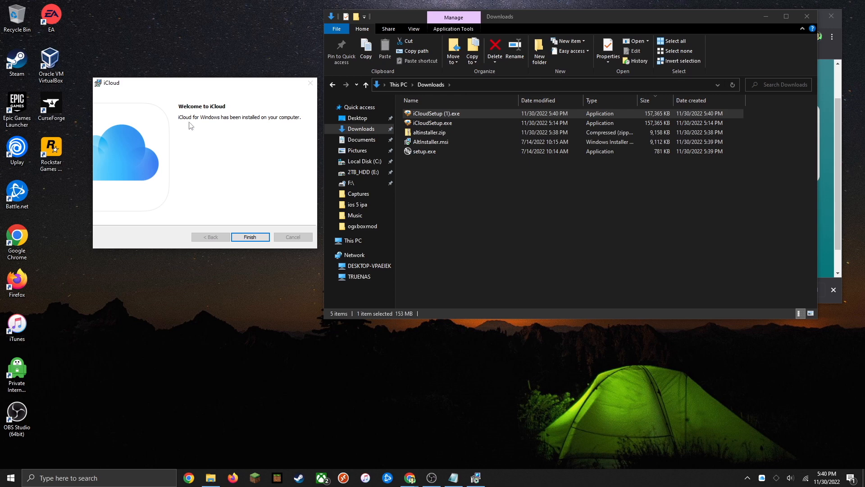
left_click(250, 236)
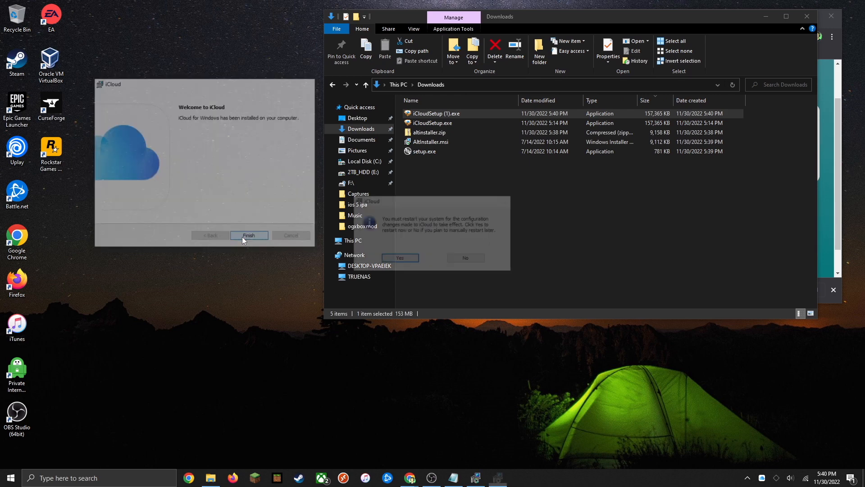
left_click(249, 236)
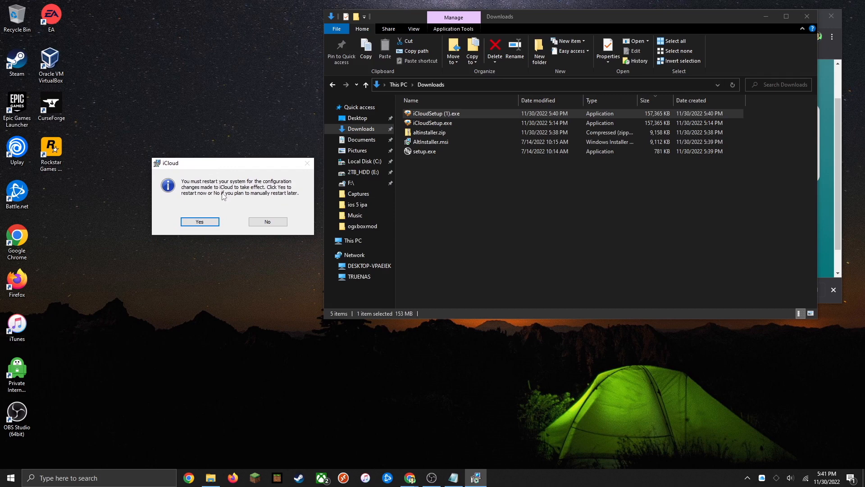
mouse_move(249, 193)
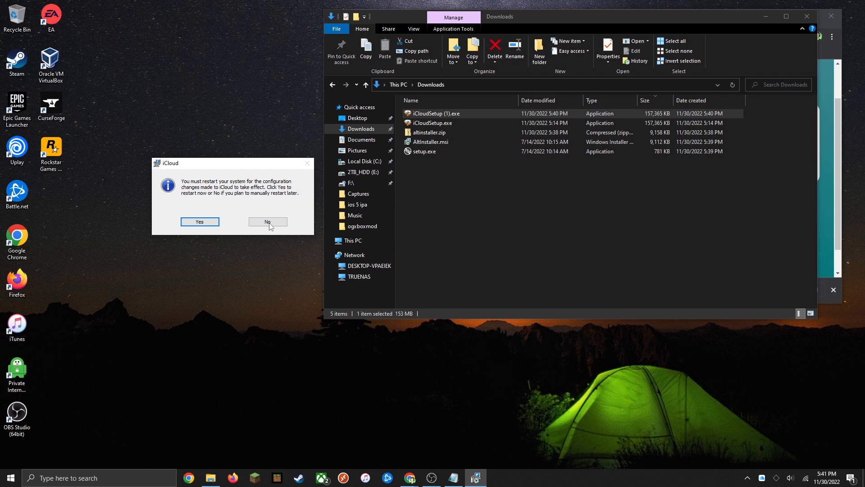
left_click(268, 222)
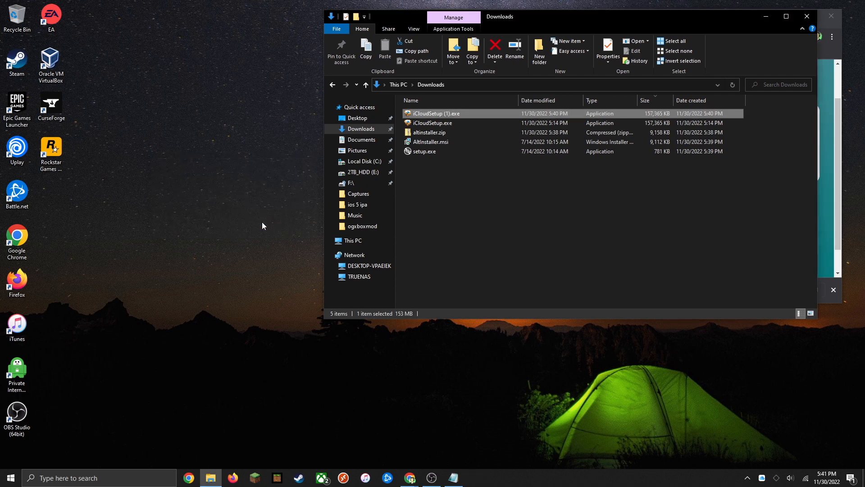
mouse_move(90, 472)
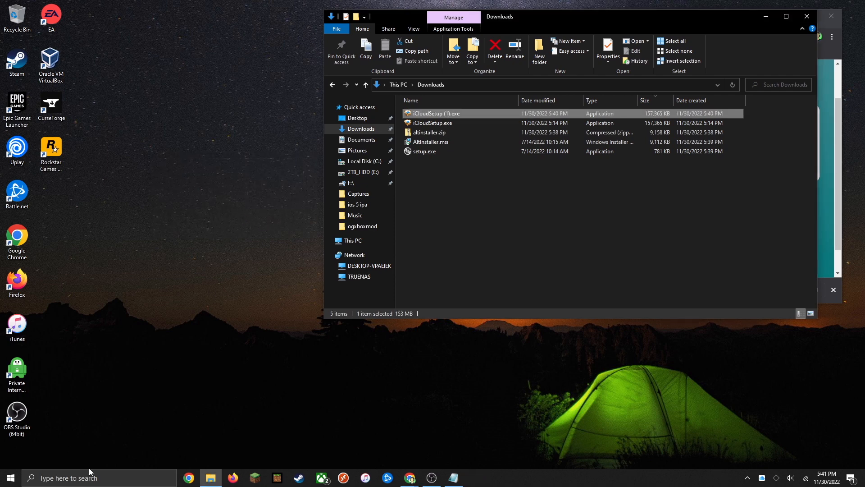
type("alt")
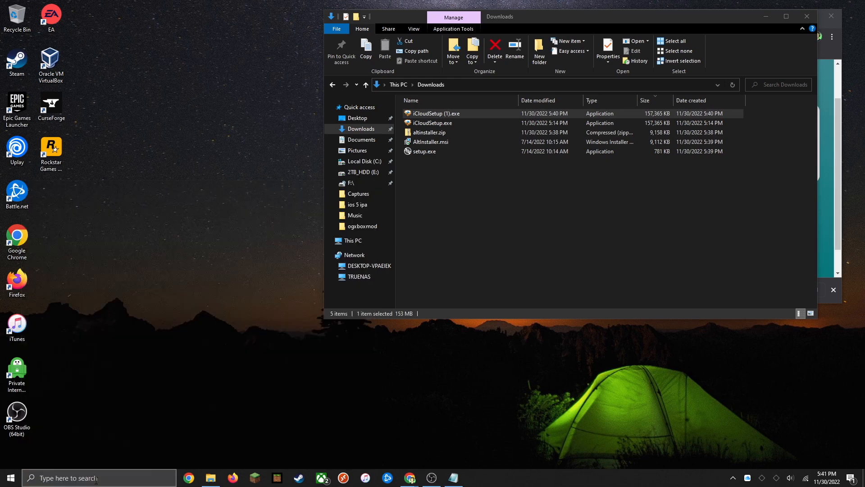
mouse_move(511, 393)
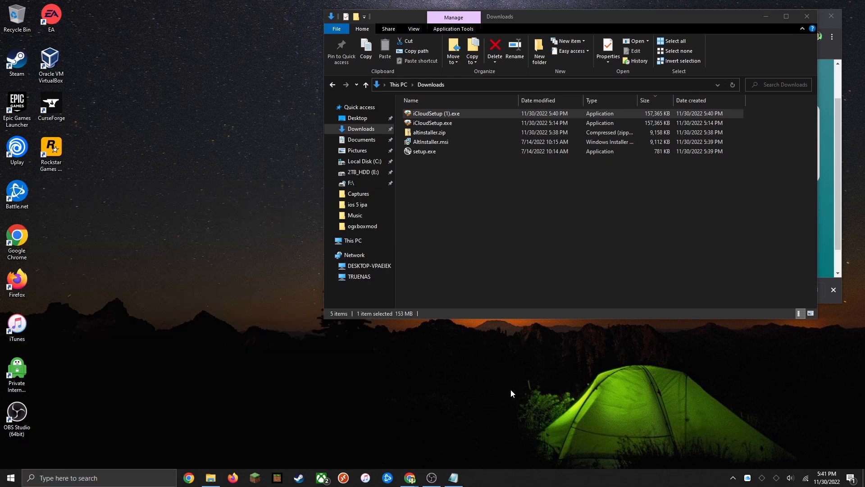
mouse_move(762, 480)
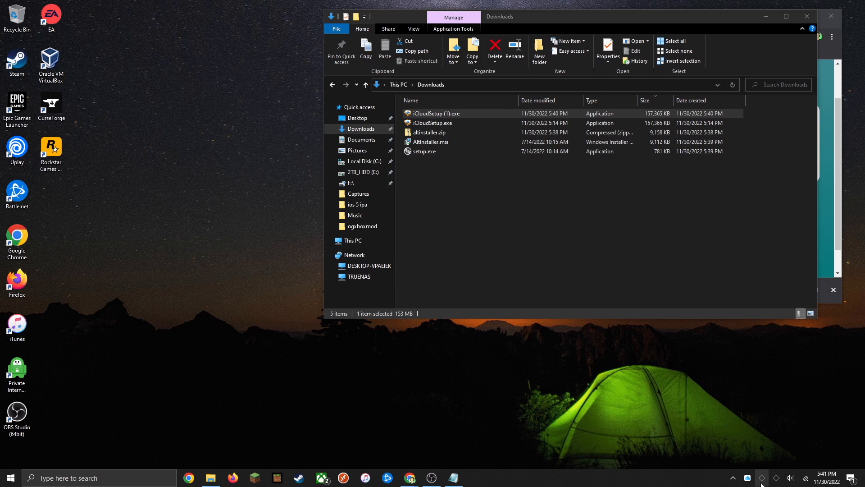
right_click(761, 477)
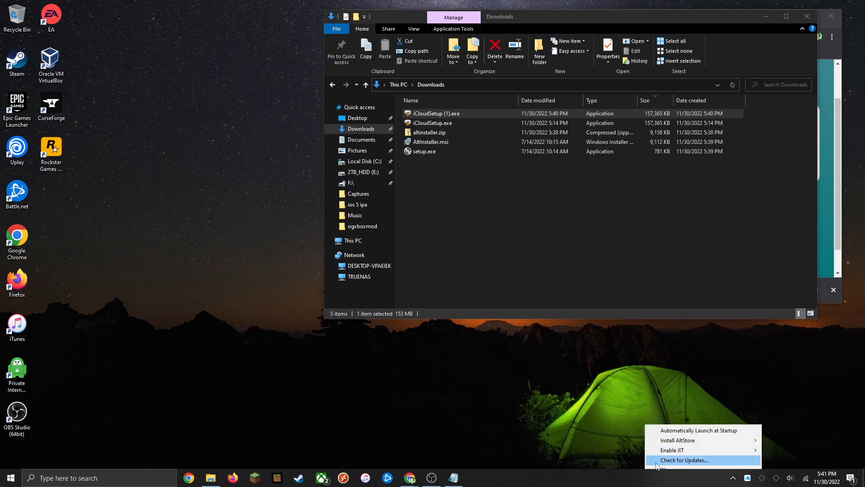
mouse_move(718, 470)
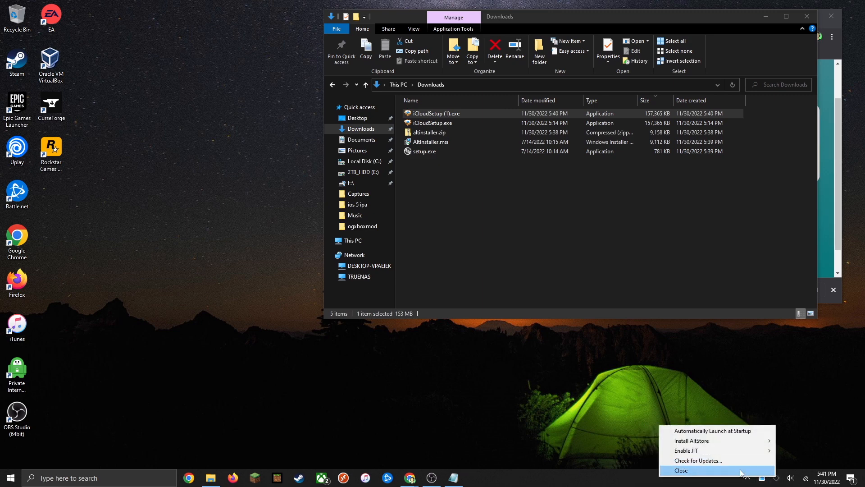
type("al")
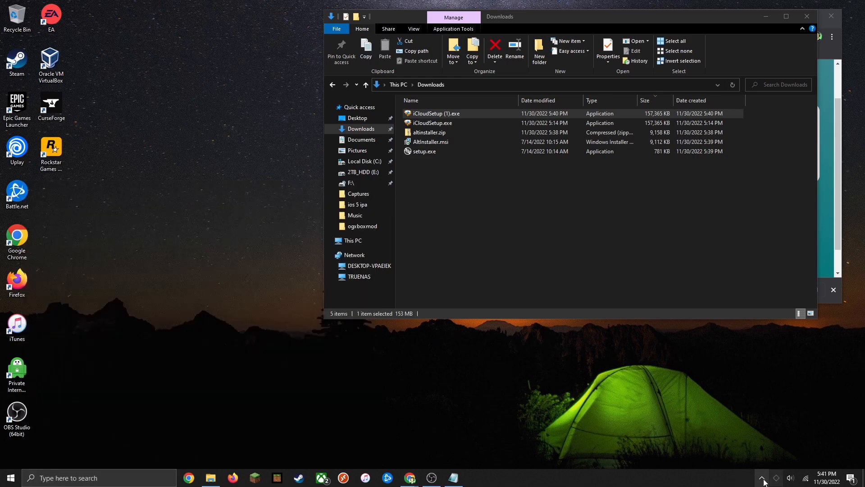
left_click(762, 477)
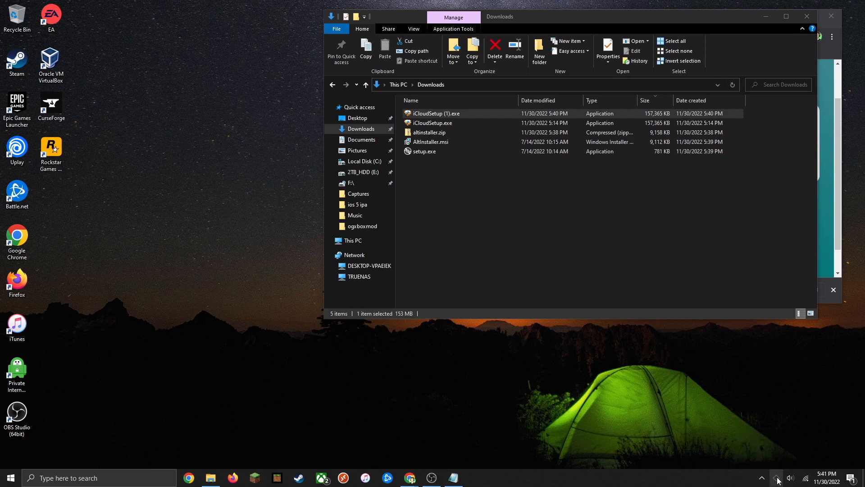
Check AltServer's tray menu for devices under Install AltStore, then close it.
right_click(776, 478)
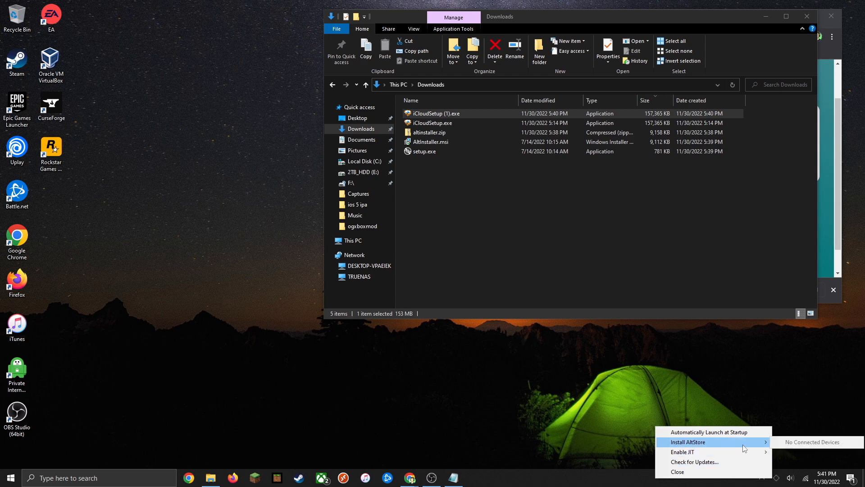
mouse_move(766, 447)
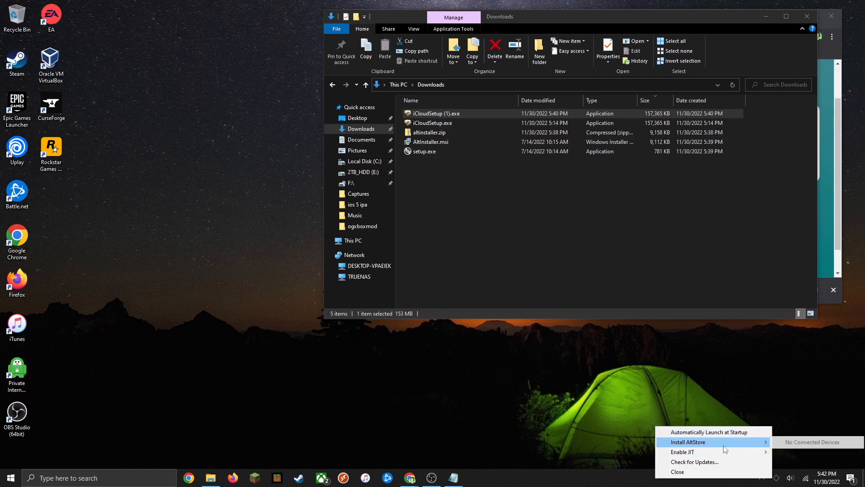
left_click(784, 410)
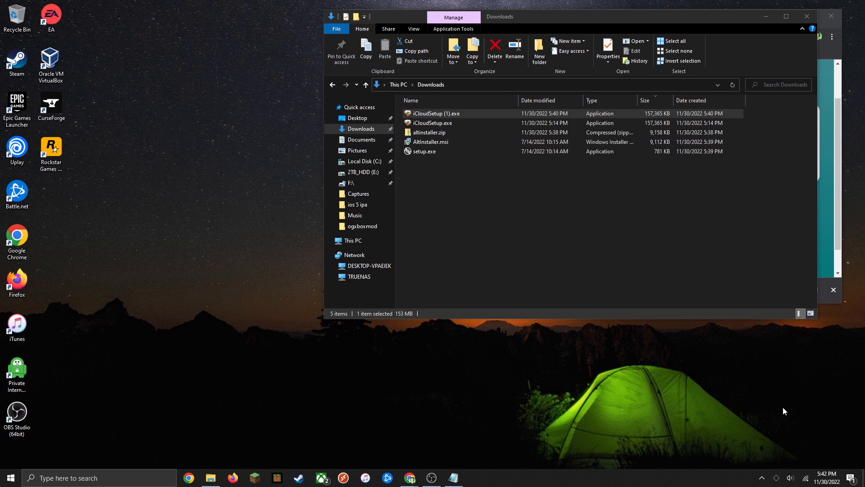
mouse_move(776, 479)
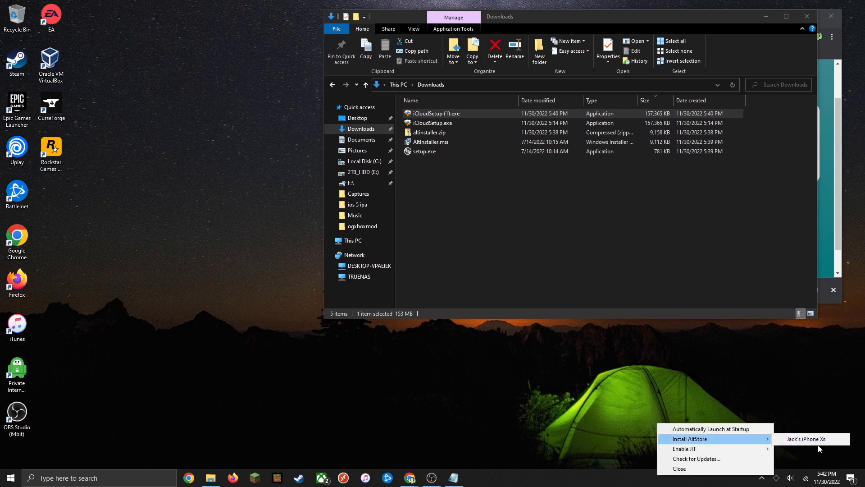
Choose the connected iPhone under Install AltStore and sign in with the Apple ID.
left_click(806, 439)
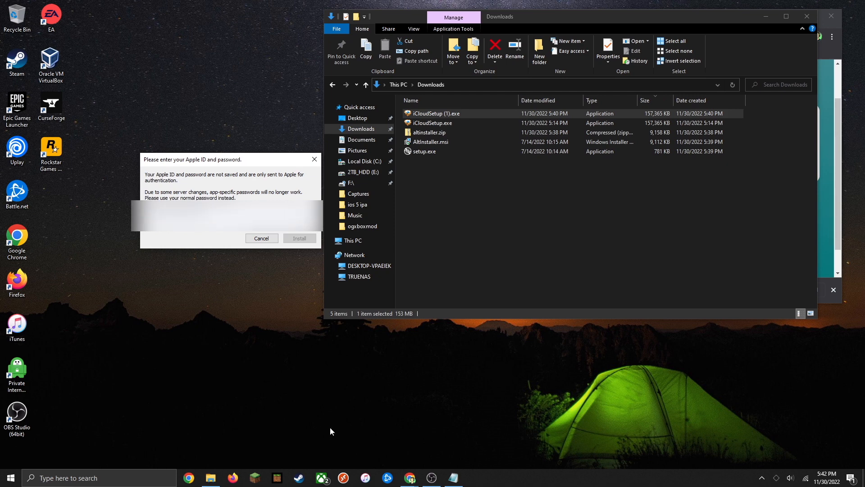
mouse_move(300, 239)
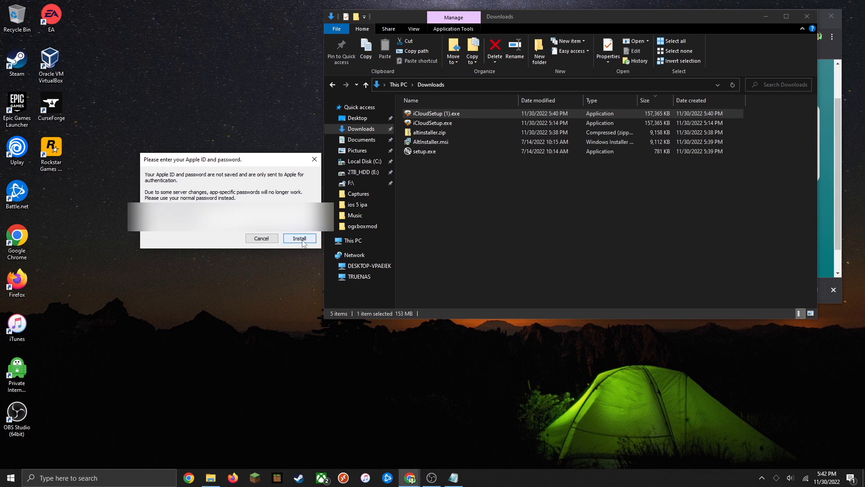
left_click(299, 238)
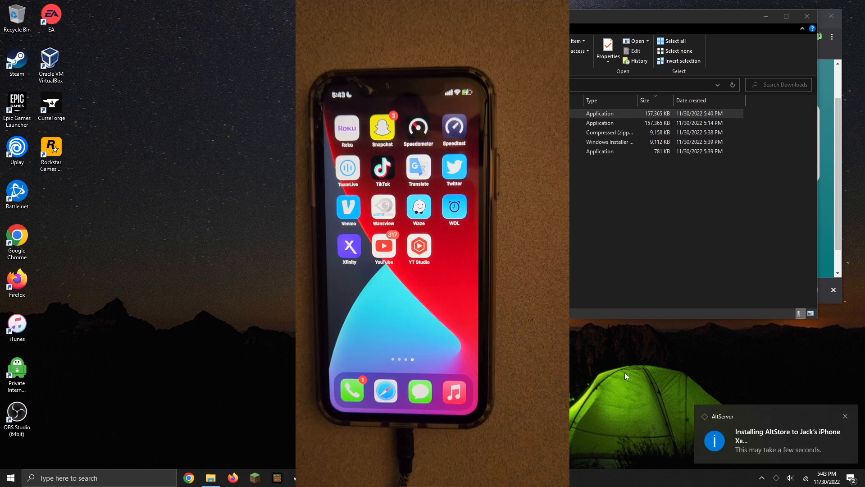